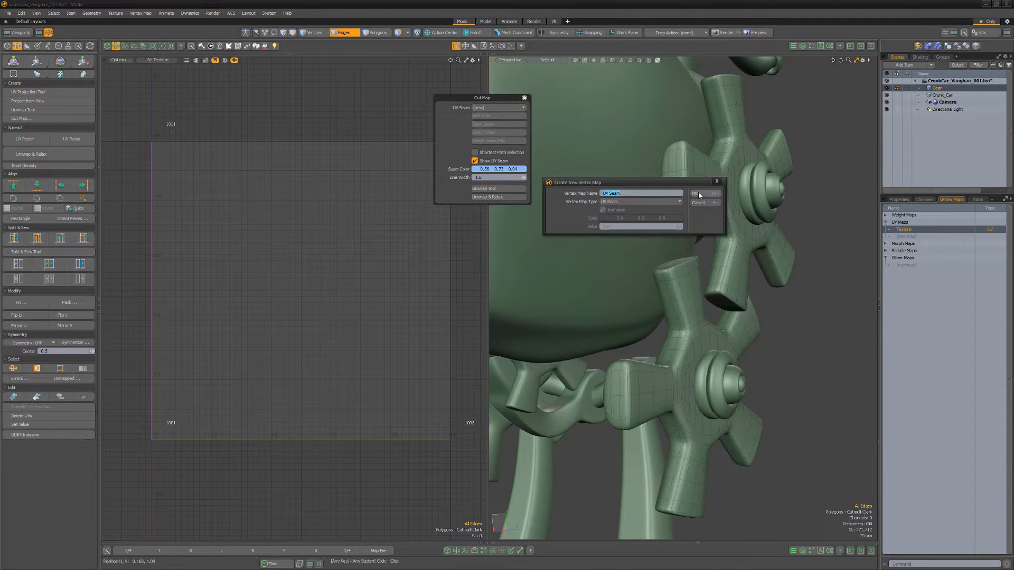
- Confirm a new vertex map named 'UV Seam' of type UV Seam as the cut map
left_click(697, 193)
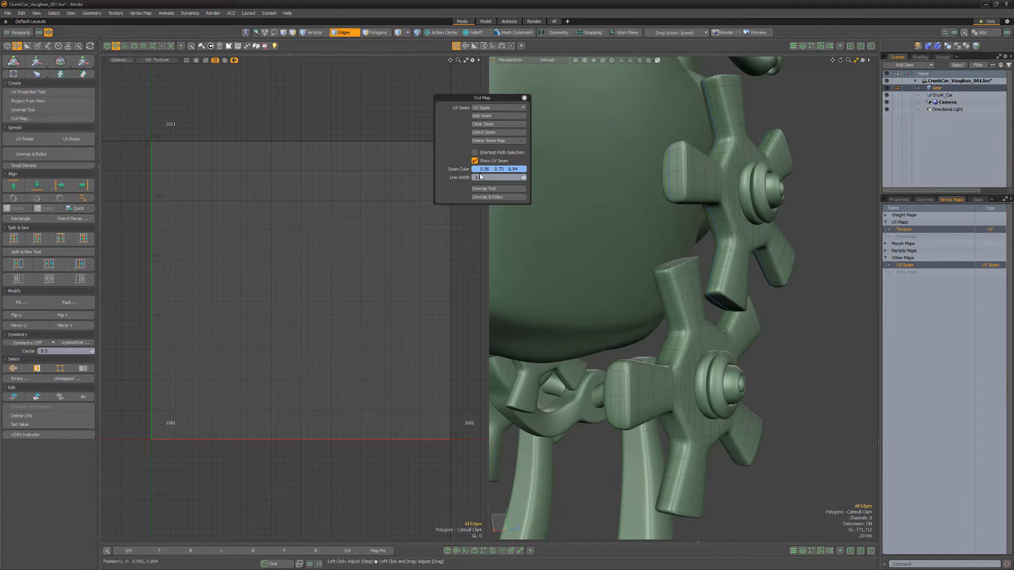
- Add the selected gear outline edges as seams and adjust the seam display
left_click(499, 169)
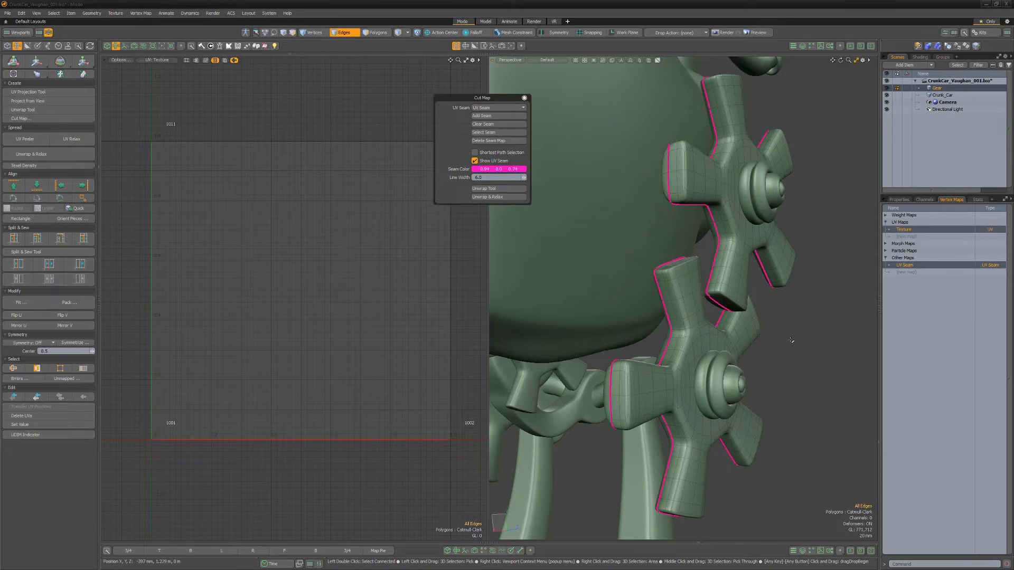
left_click(498, 132)
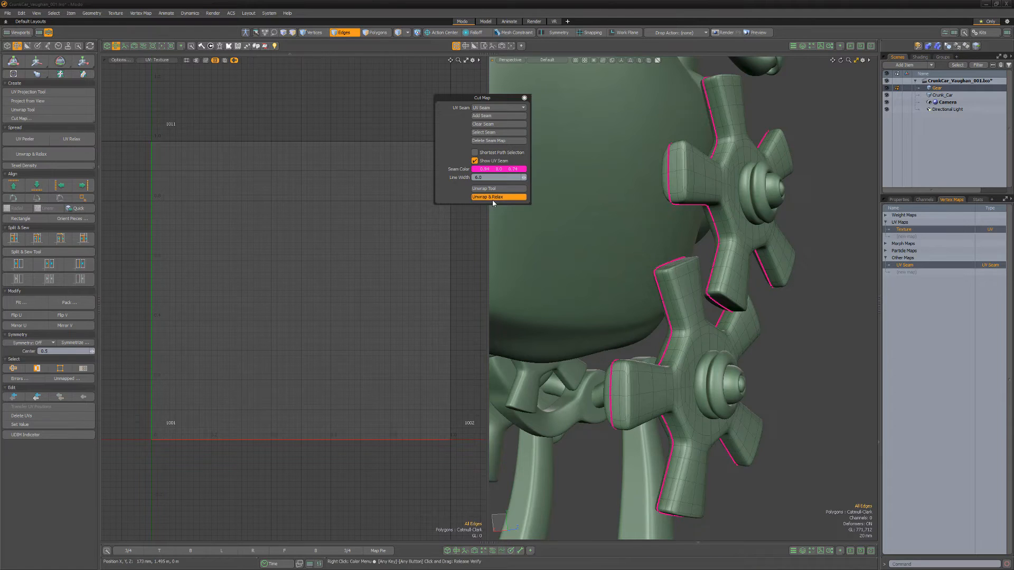
- Run Unwrap & Relax with UV Seam Type set to UV Seam Map
left_click(498, 197)
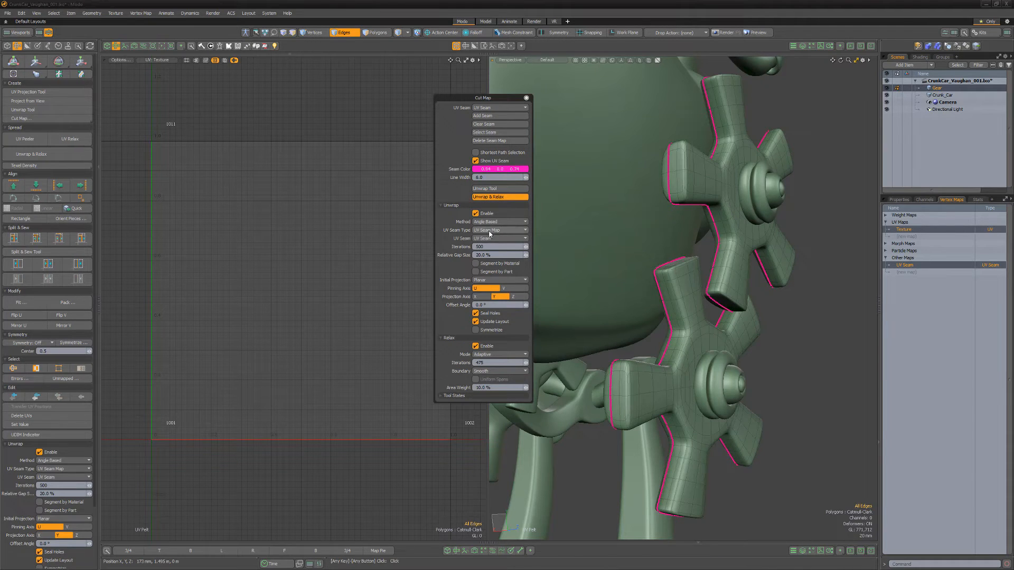
left_click(497, 229)
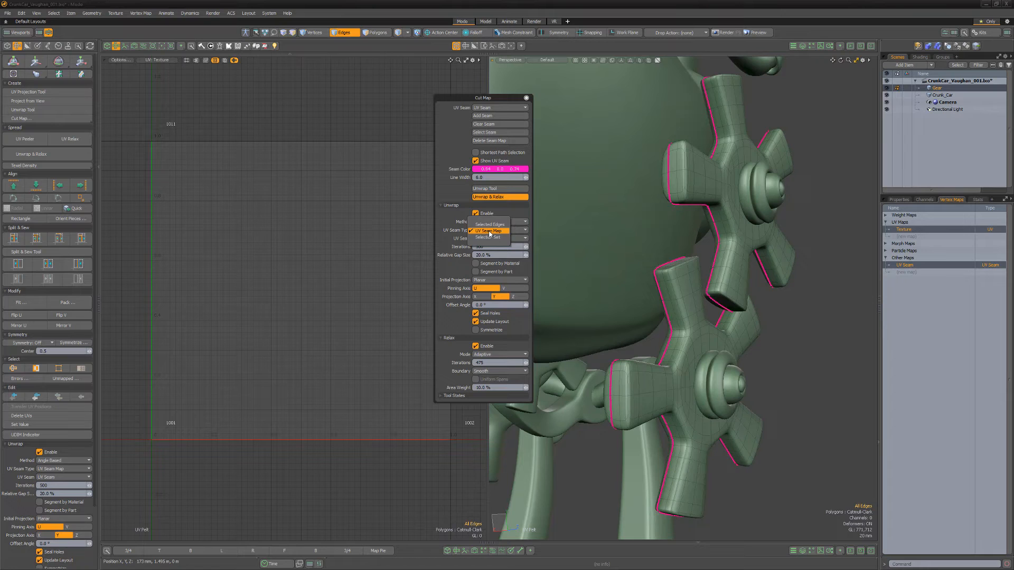
left_click(489, 230)
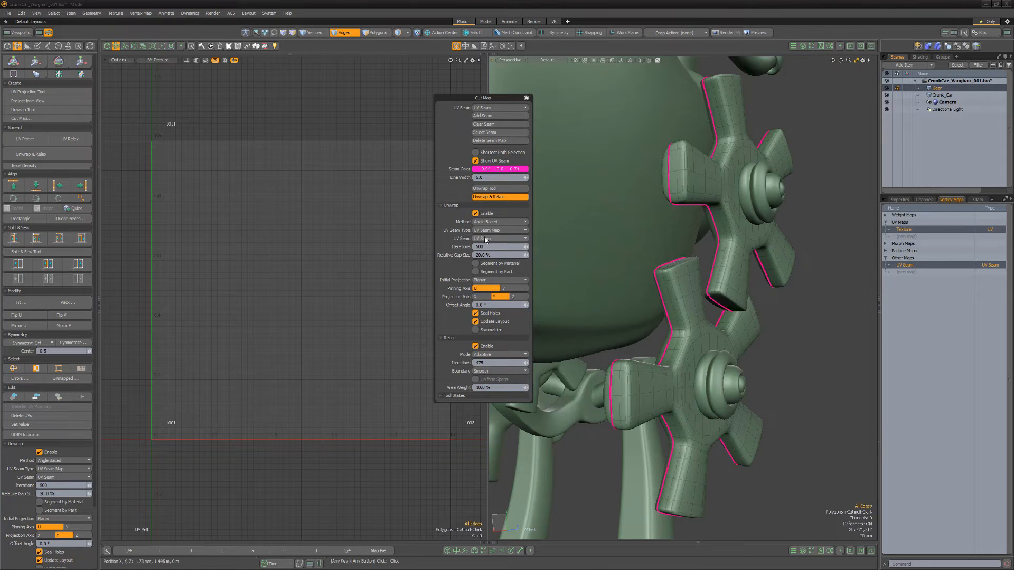
mouse_move(434, 296)
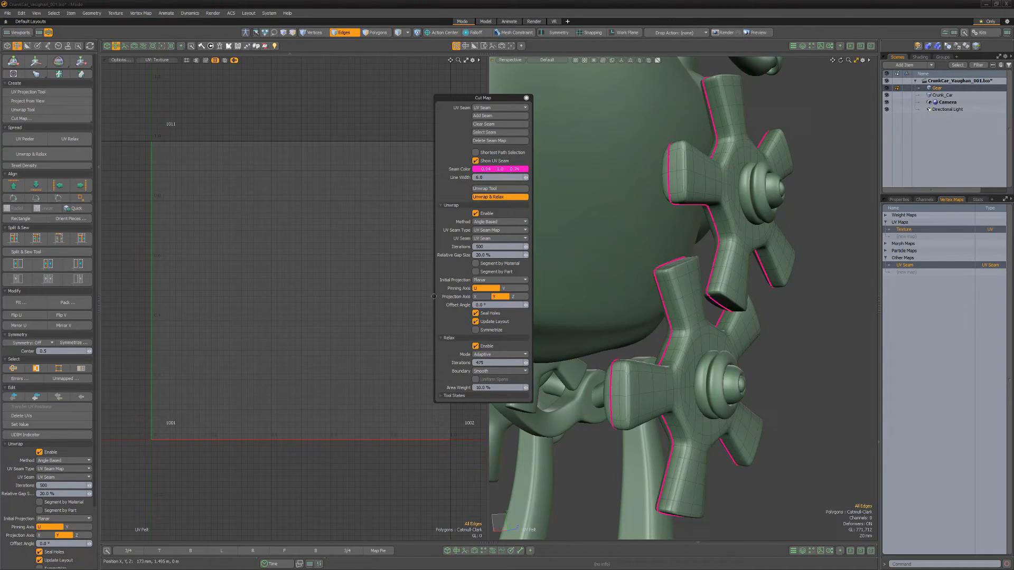
left_click(499, 197)
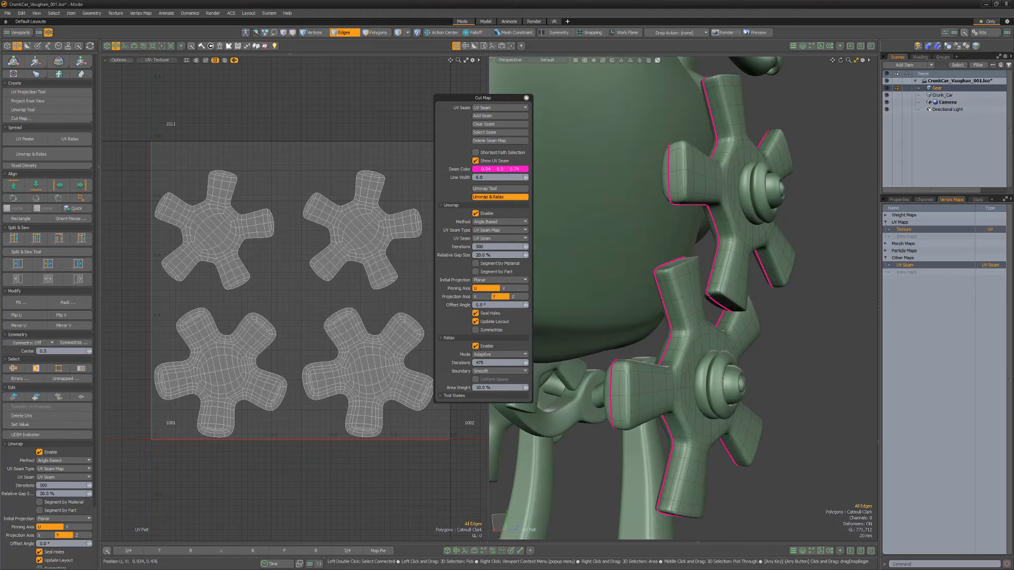